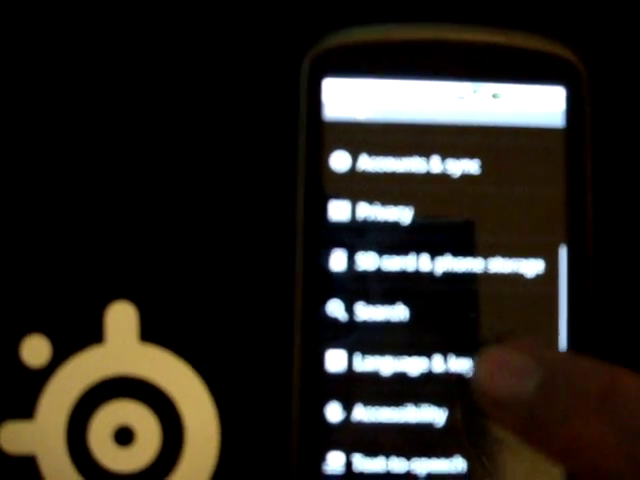
- Show the Language & keyboard page listing locale, Android keyboard, Touch Input and User dictionary
left_click(400, 362)
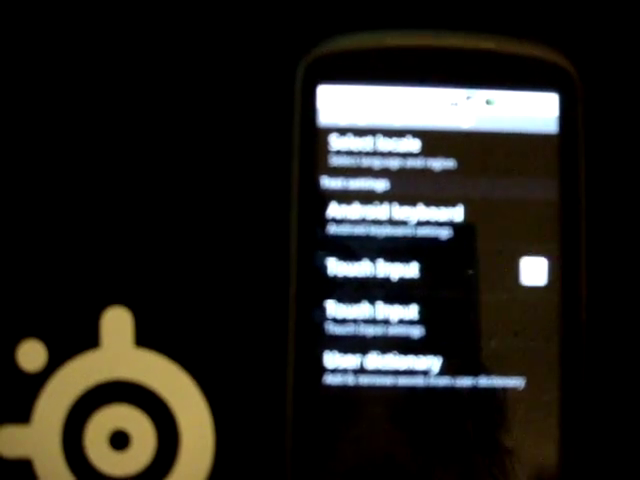